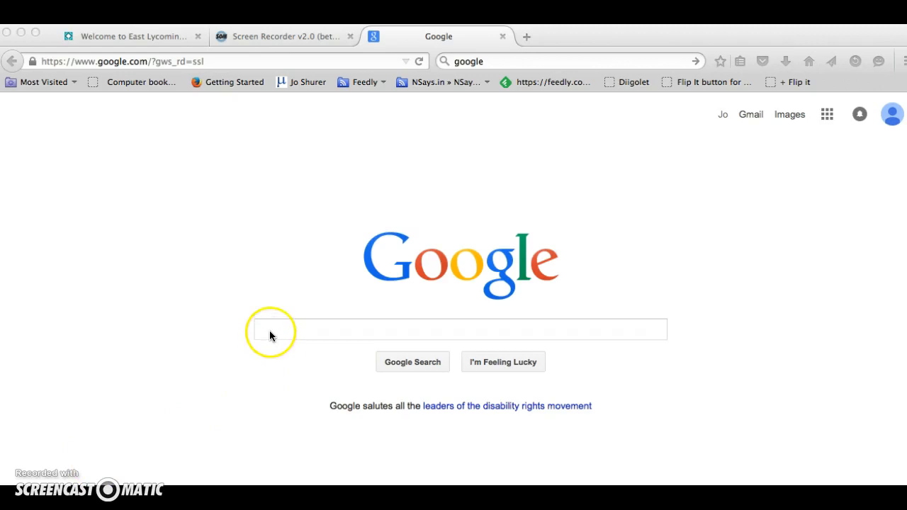
mouse_move(405, 329)
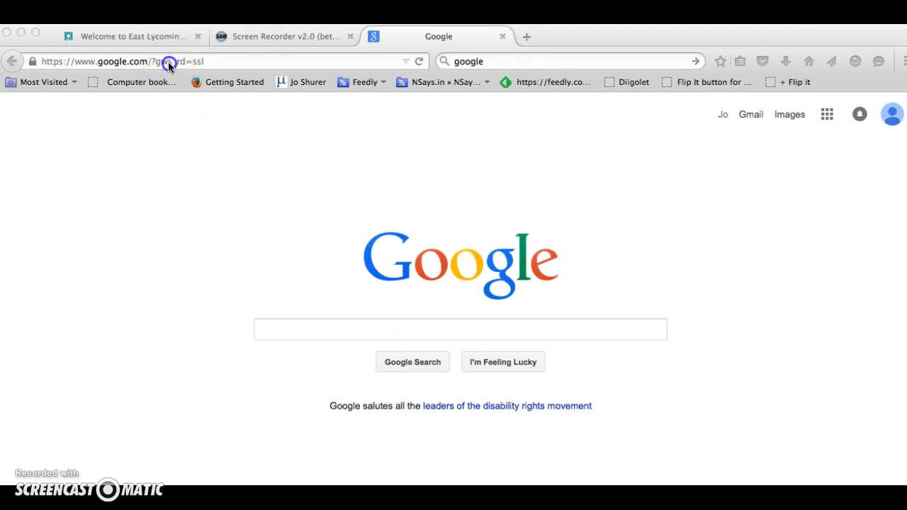
Load the district's Destiny site at destiny.elsd.org to reach the school list.
text(destiny.elsd.org/)
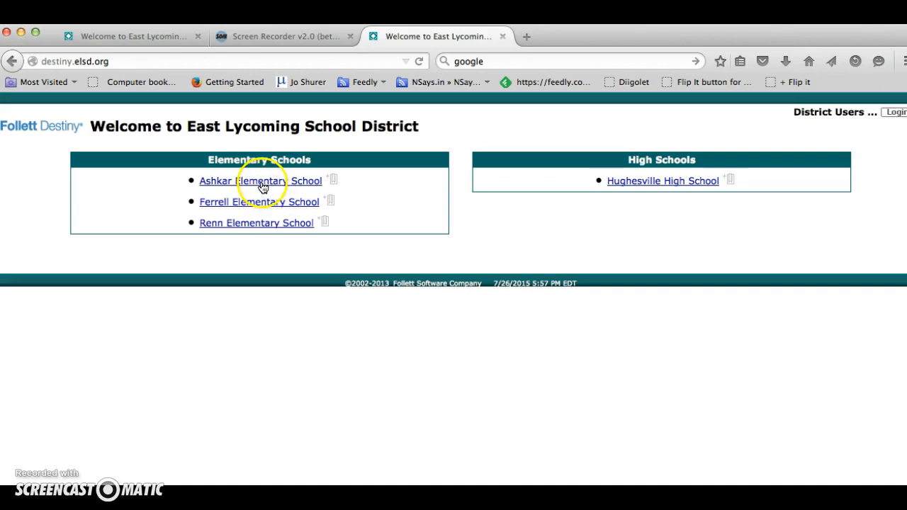
mouse_move(261, 226)
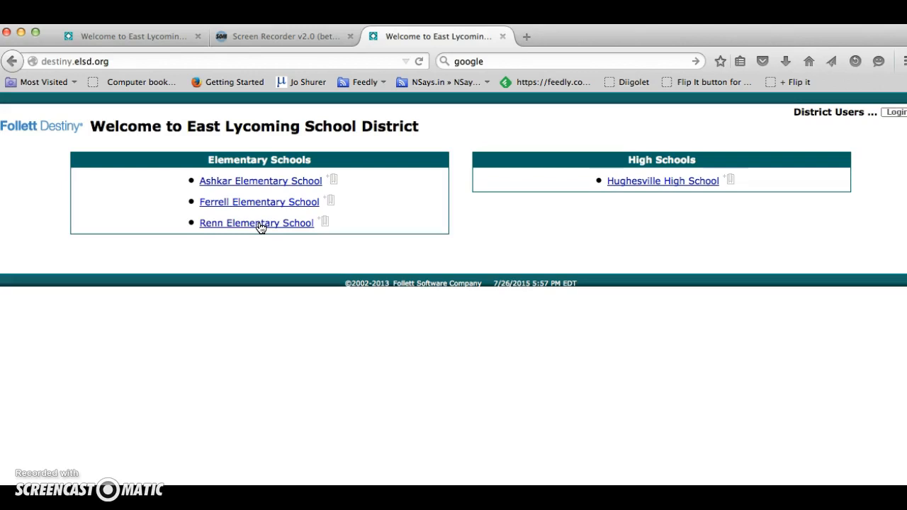
mouse_move(261, 187)
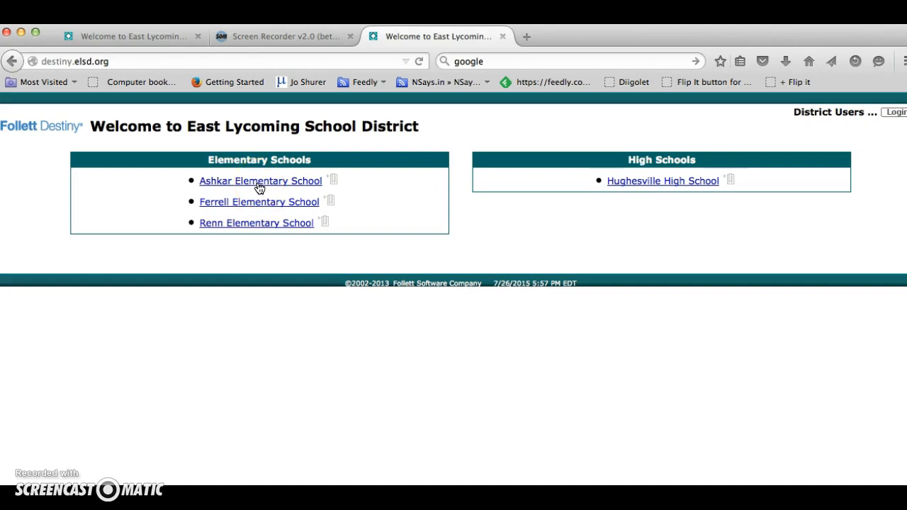
Choose Ashkar Elementary School from the elementary schools list.
click(261, 182)
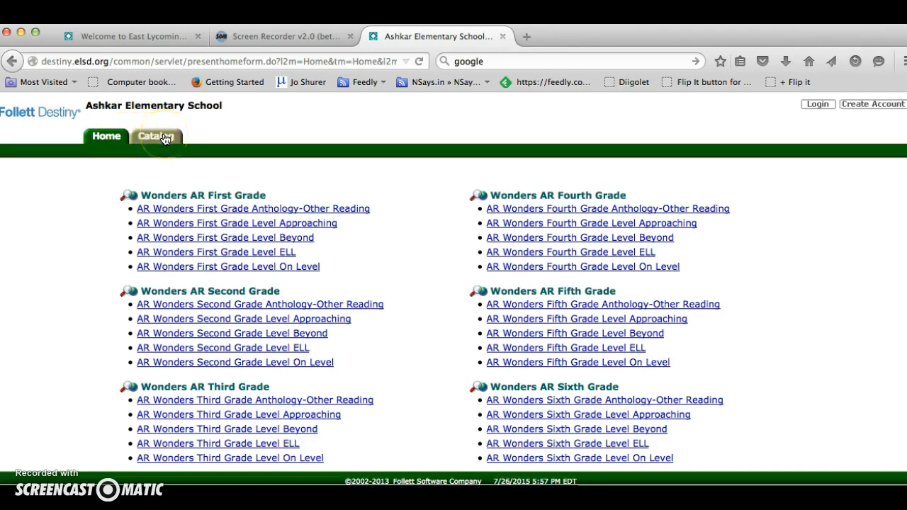
Switch to the Catalog's Library Search page for Ashkar Elementary.
click(155, 136)
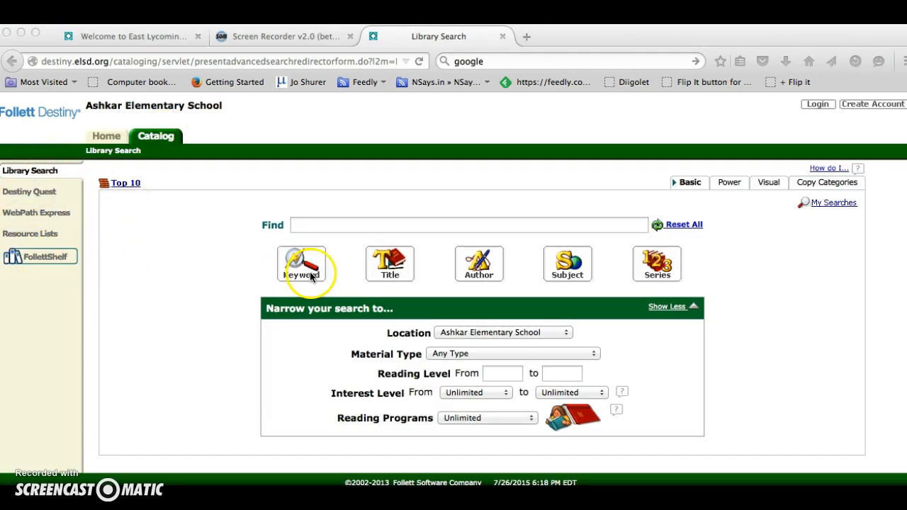
mouse_move(363, 275)
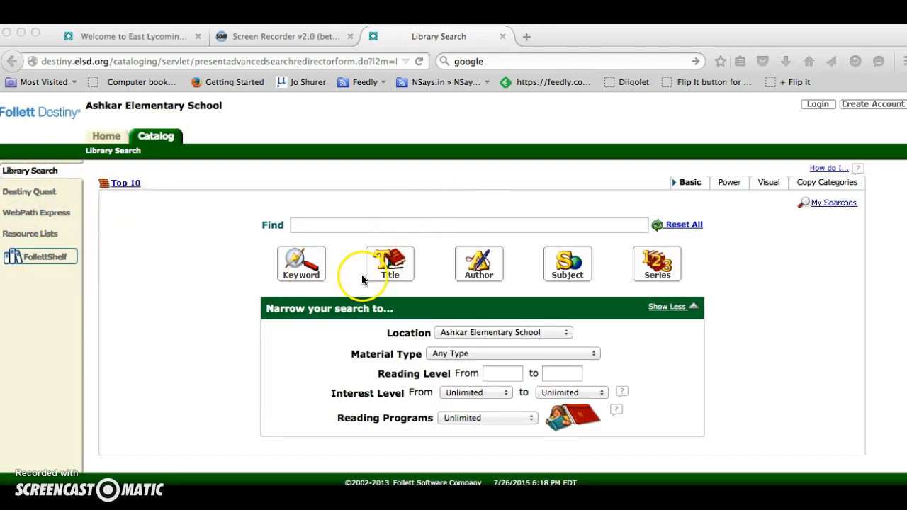
mouse_move(379, 365)
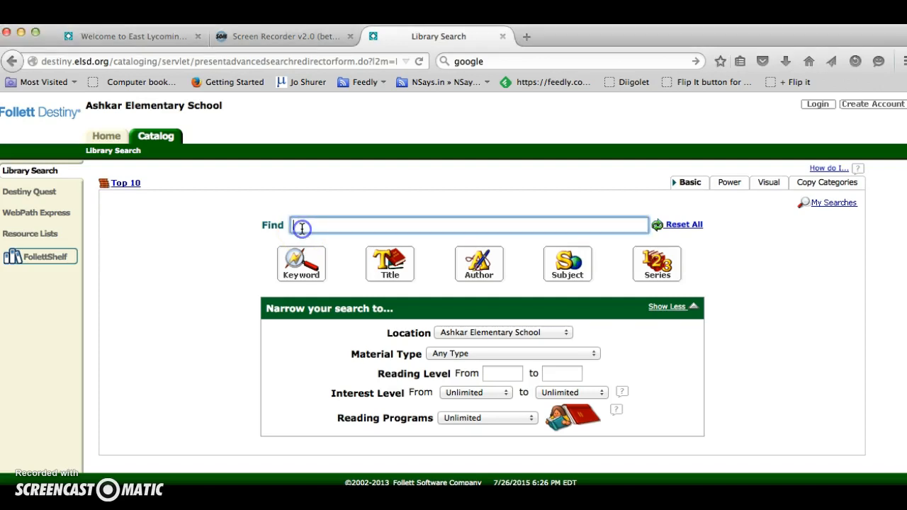
Search the catalog by keyword for 'cats' and browse the 207 matching titles.
text(cats)
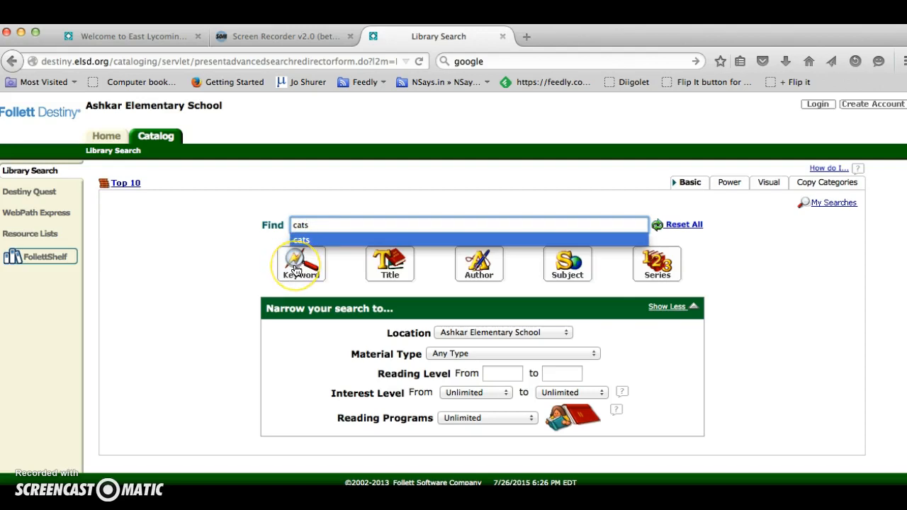
click(300, 264)
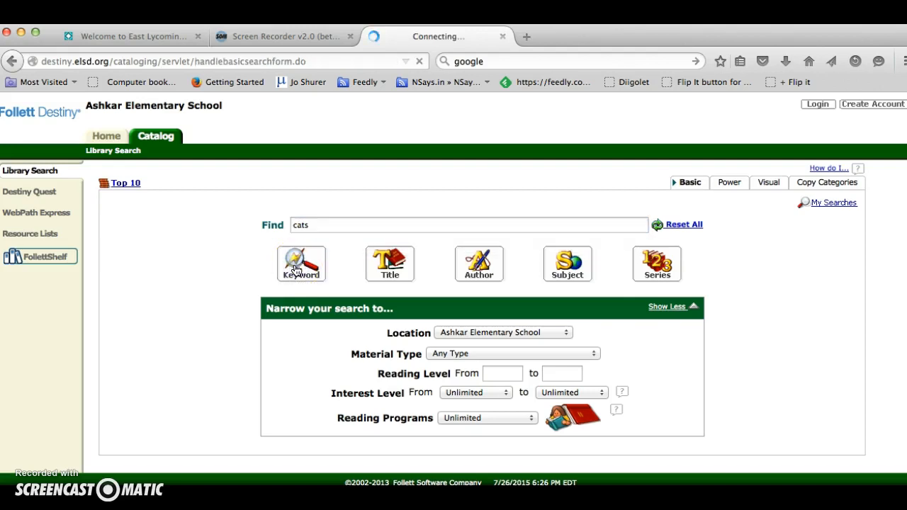
click(300, 262)
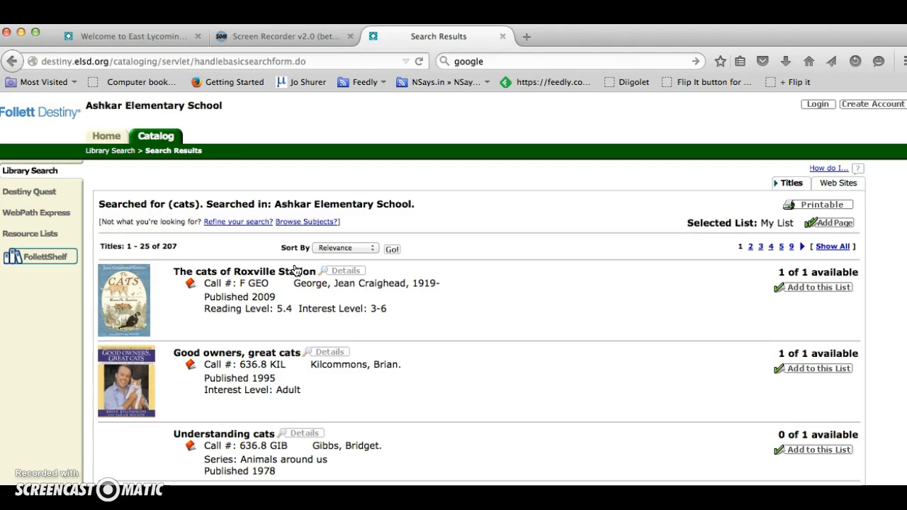
scroll(down, 3)
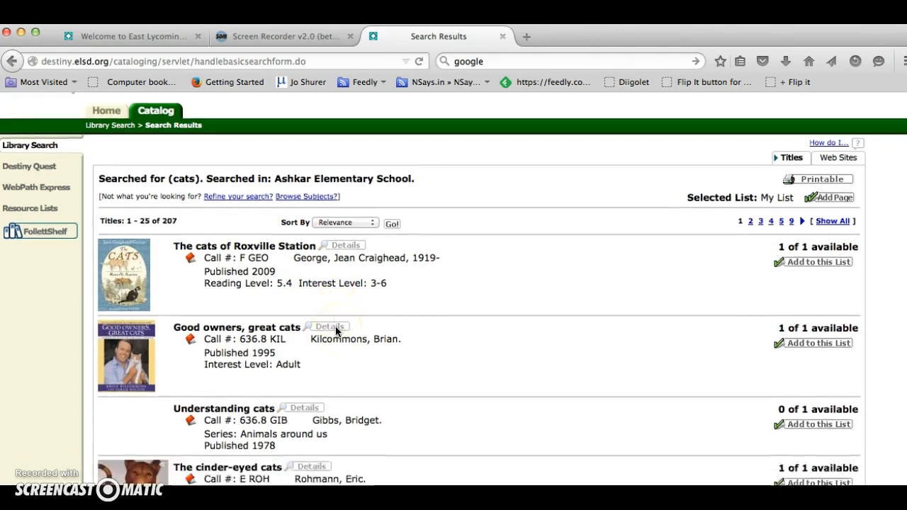
scroll(down, 3)
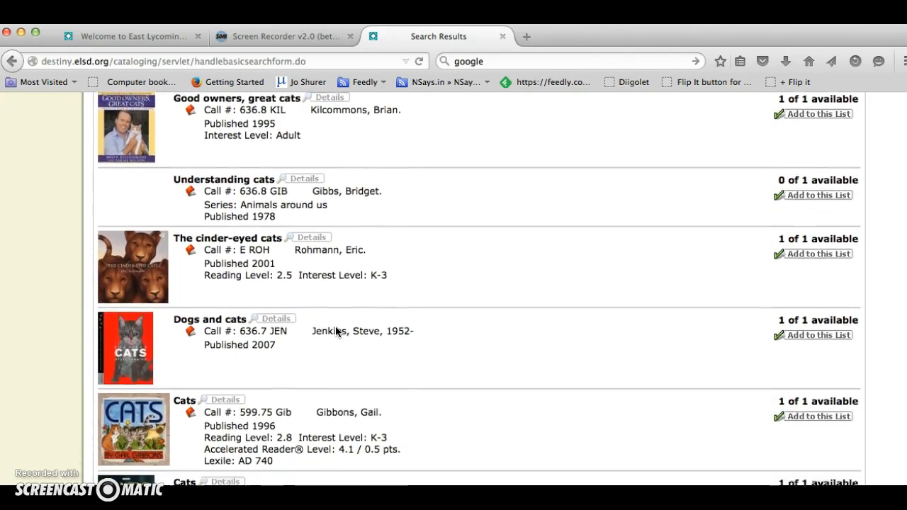
scroll(down, 3)
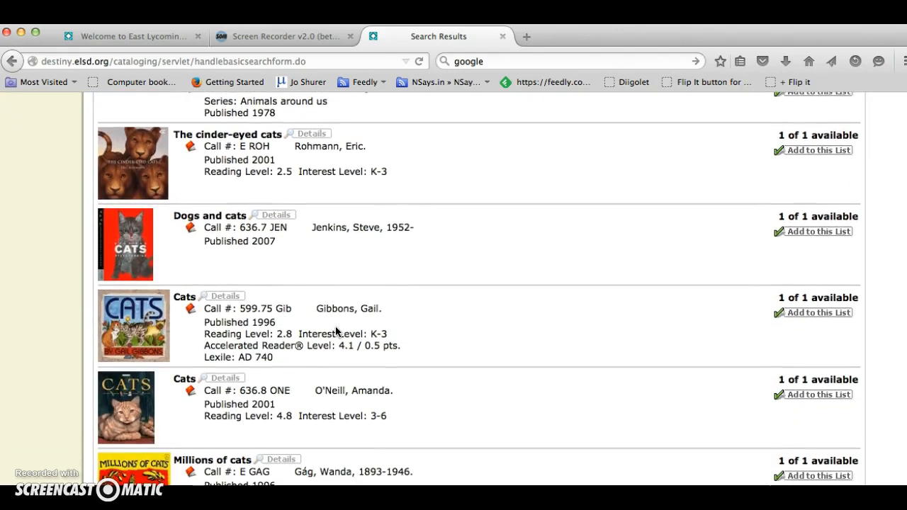